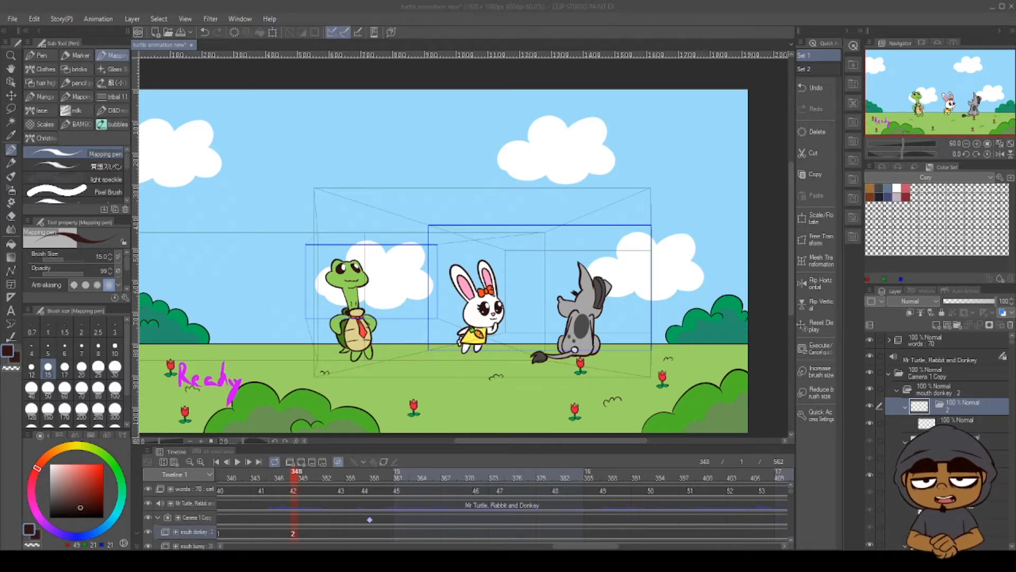
Step: Scrub the Timeline from the Ready cue near frame 342 back to frame 18 where the turtle leaps in
left_click(304, 471)
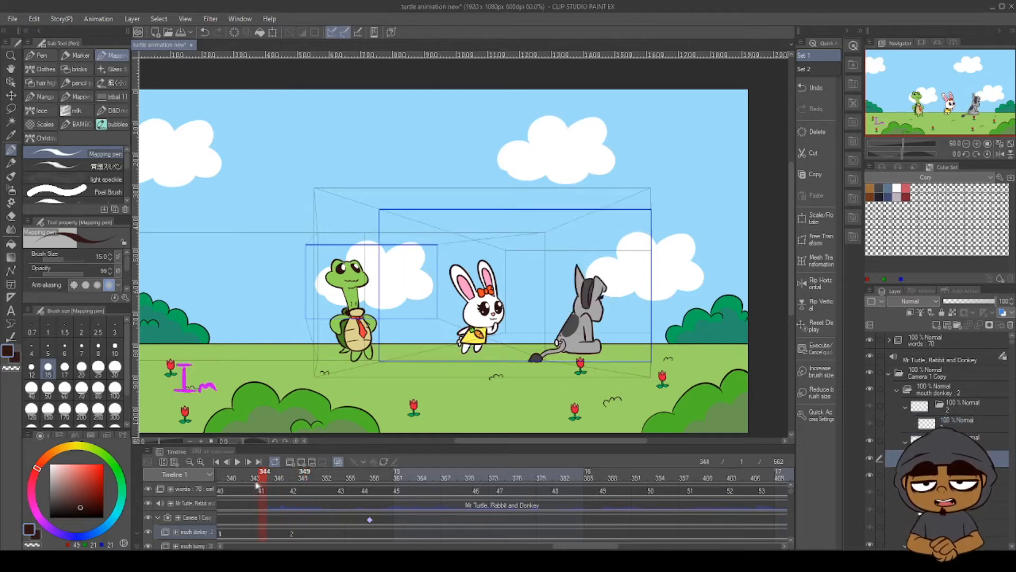
left_click(253, 483)
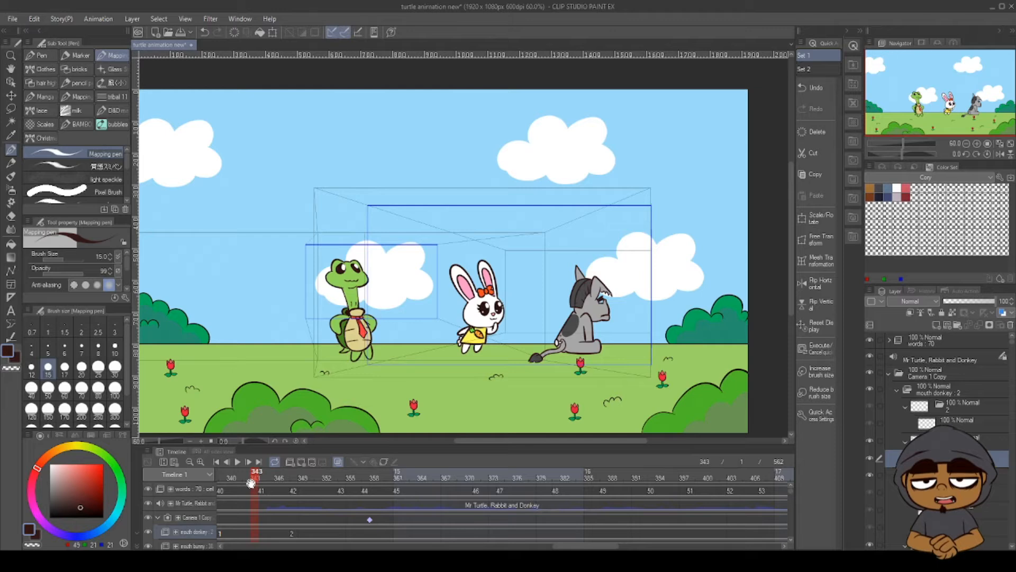
left_click(278, 471)
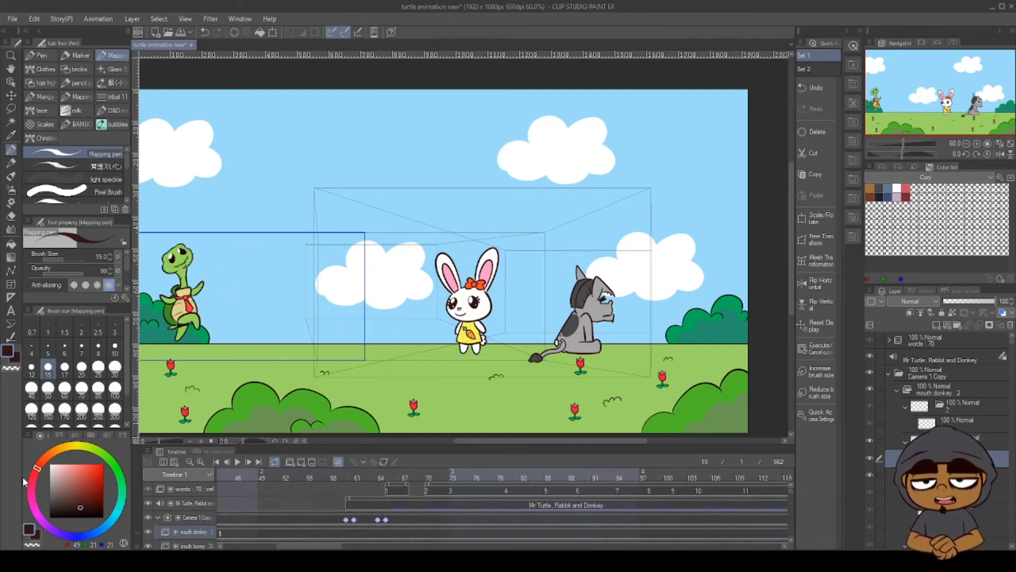
Step: Go to frame 1, then frame 44, then jump to frame 294 with the turtle mid-speech
left_click(216, 462)
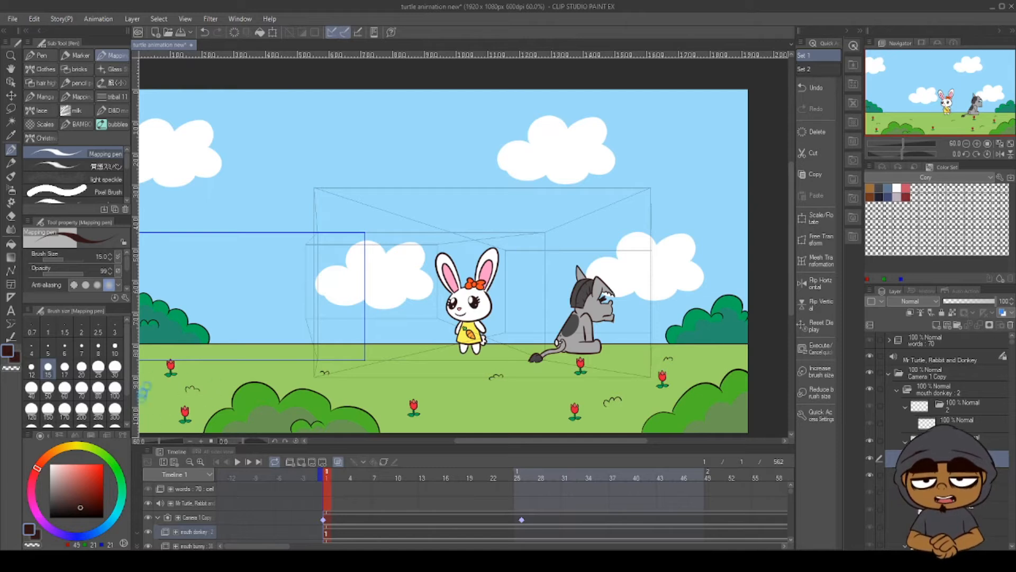
left_click(238, 462)
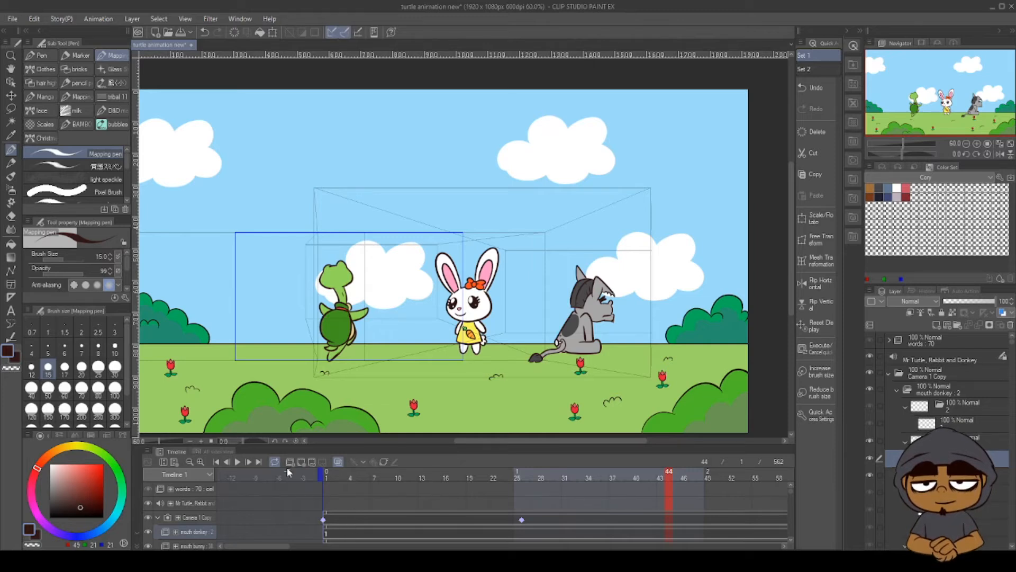
left_click(238, 462)
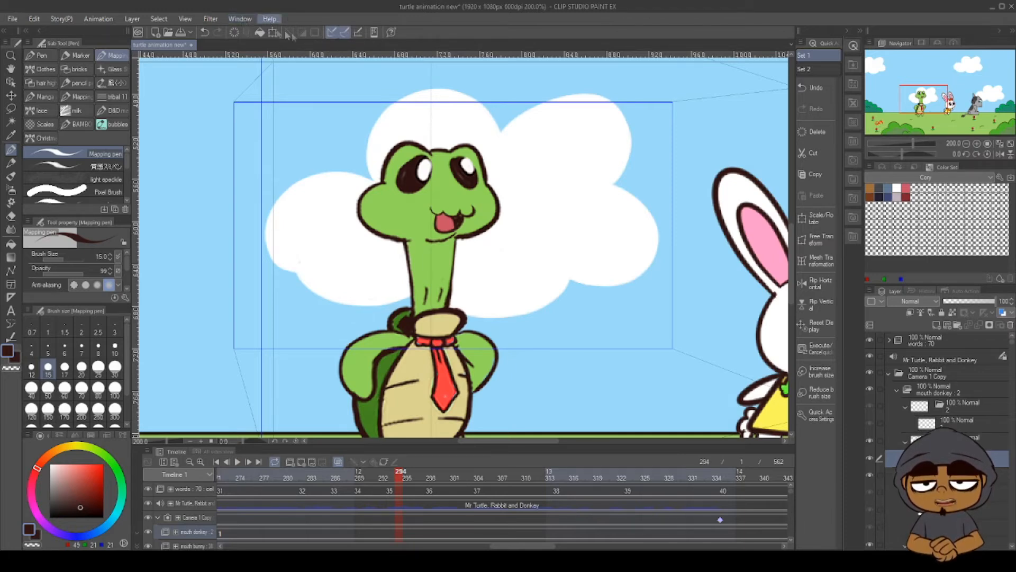
mouse_move(441, 36)
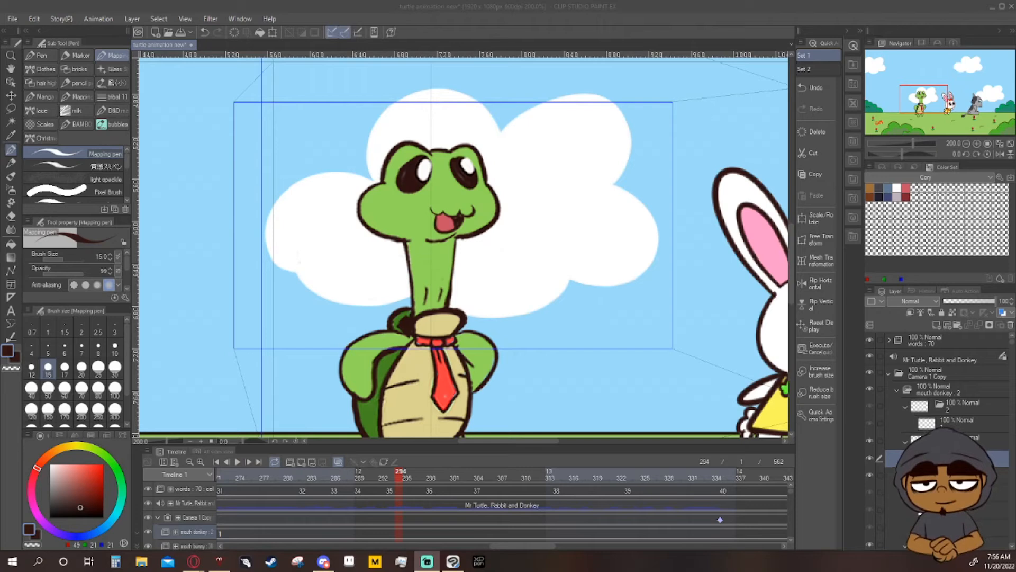
mouse_move(240, 17)
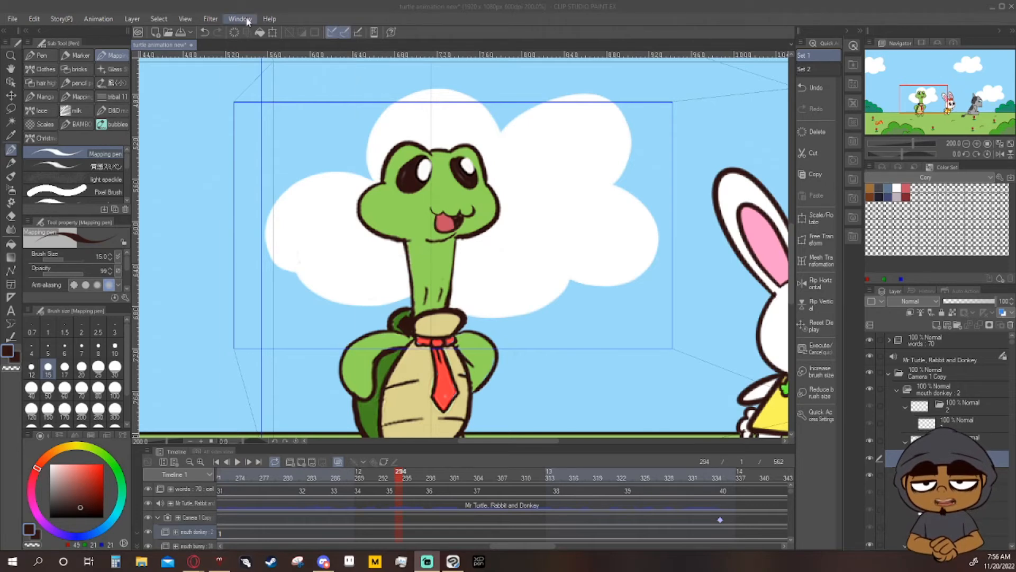
Step: Create a second canvas window via Window > Canvas > New Window, docked beside the main view
left_click(239, 18)
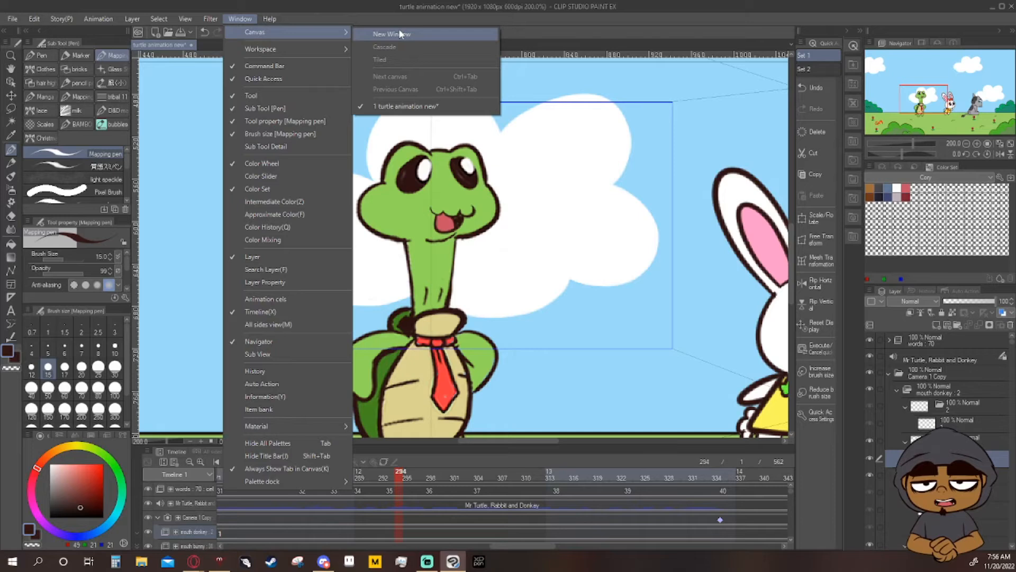
left_click(390, 34)
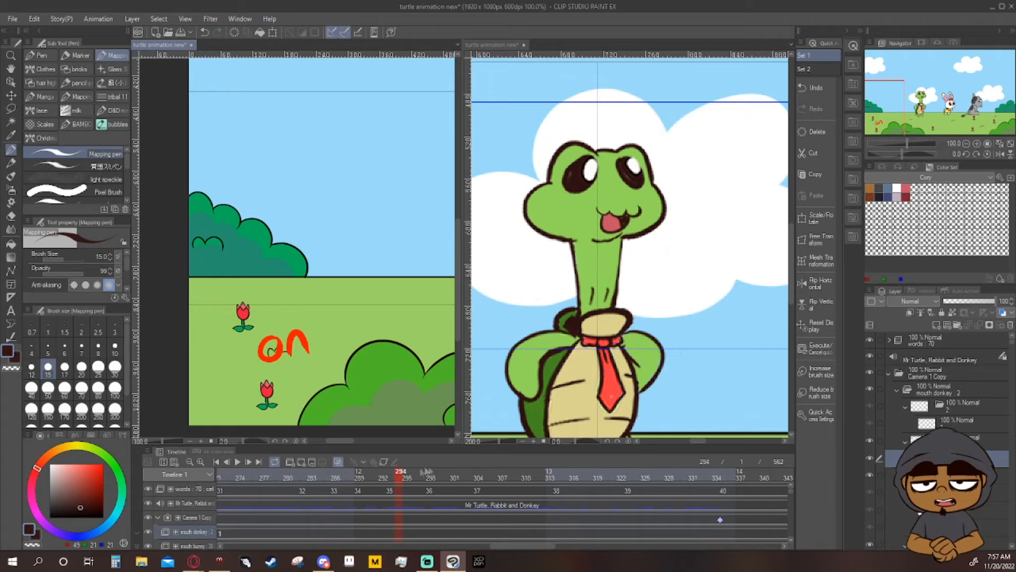
Step: Check the handwritten cue at frame 299, then return to frame 31 where the turtle jumps in
left_click(439, 471)
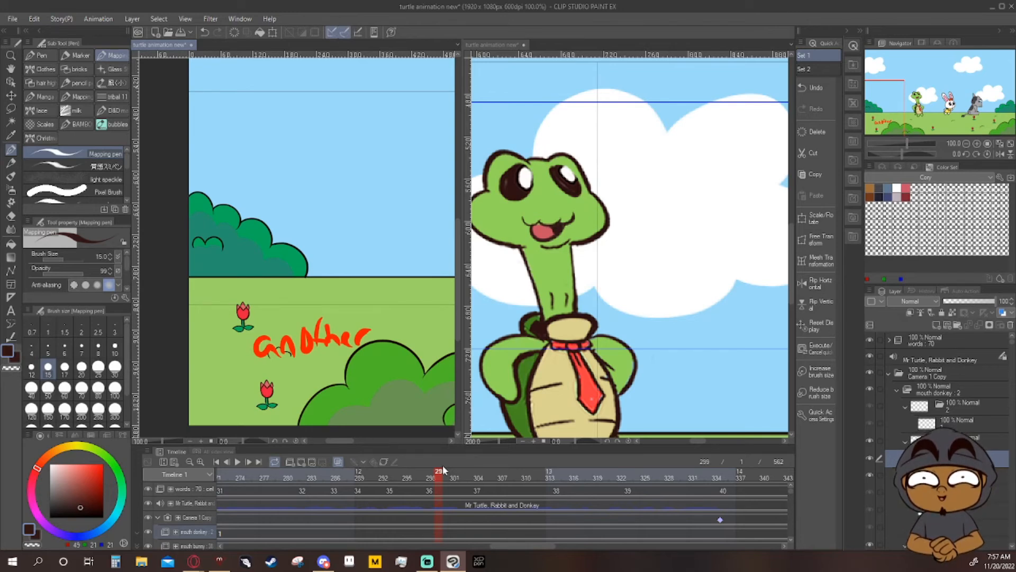
left_click(431, 474)
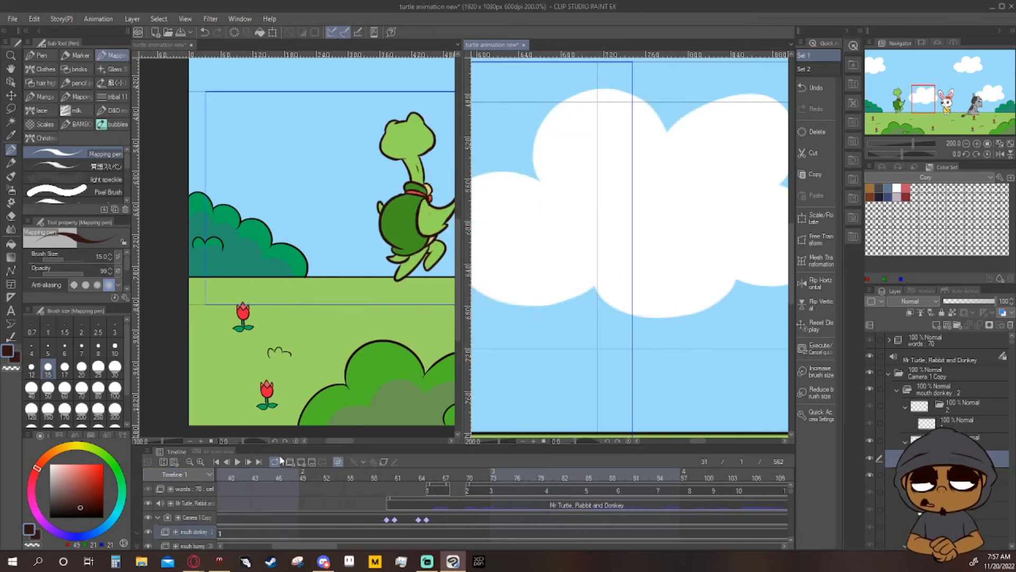
Step: Play the animation to frame 226 and toggle full-screen view with F11
left_click(237, 461)
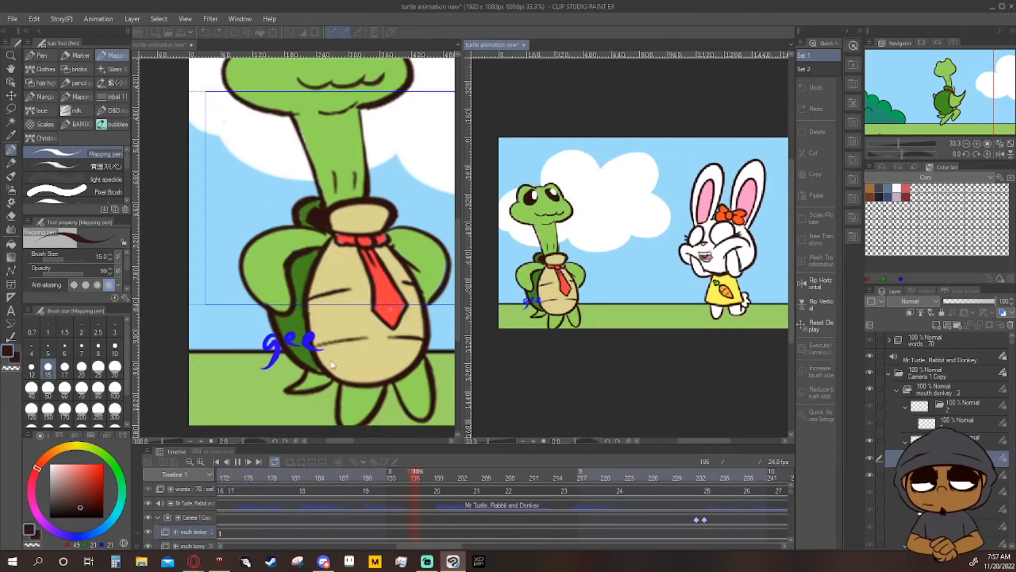
key("F11")
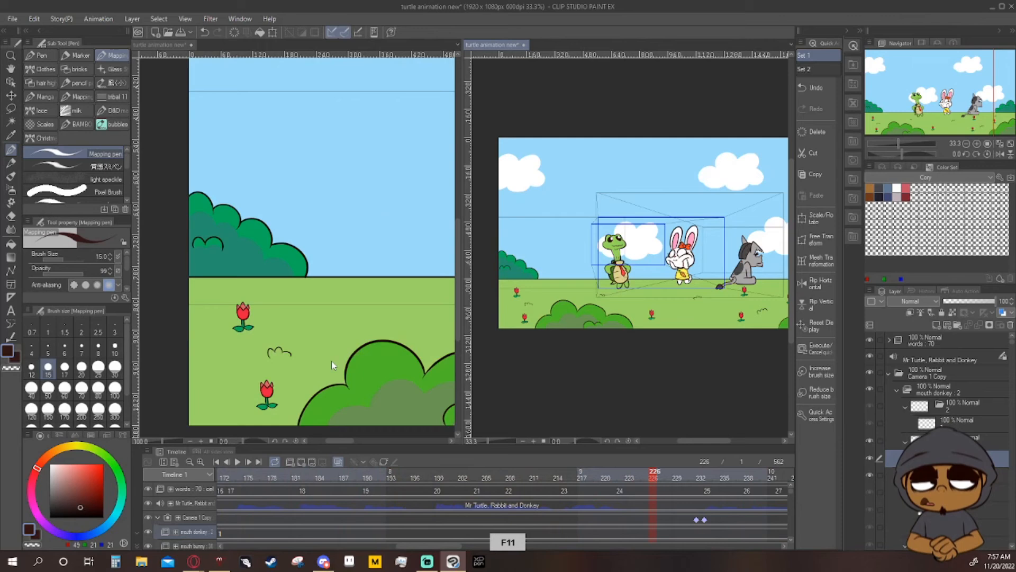